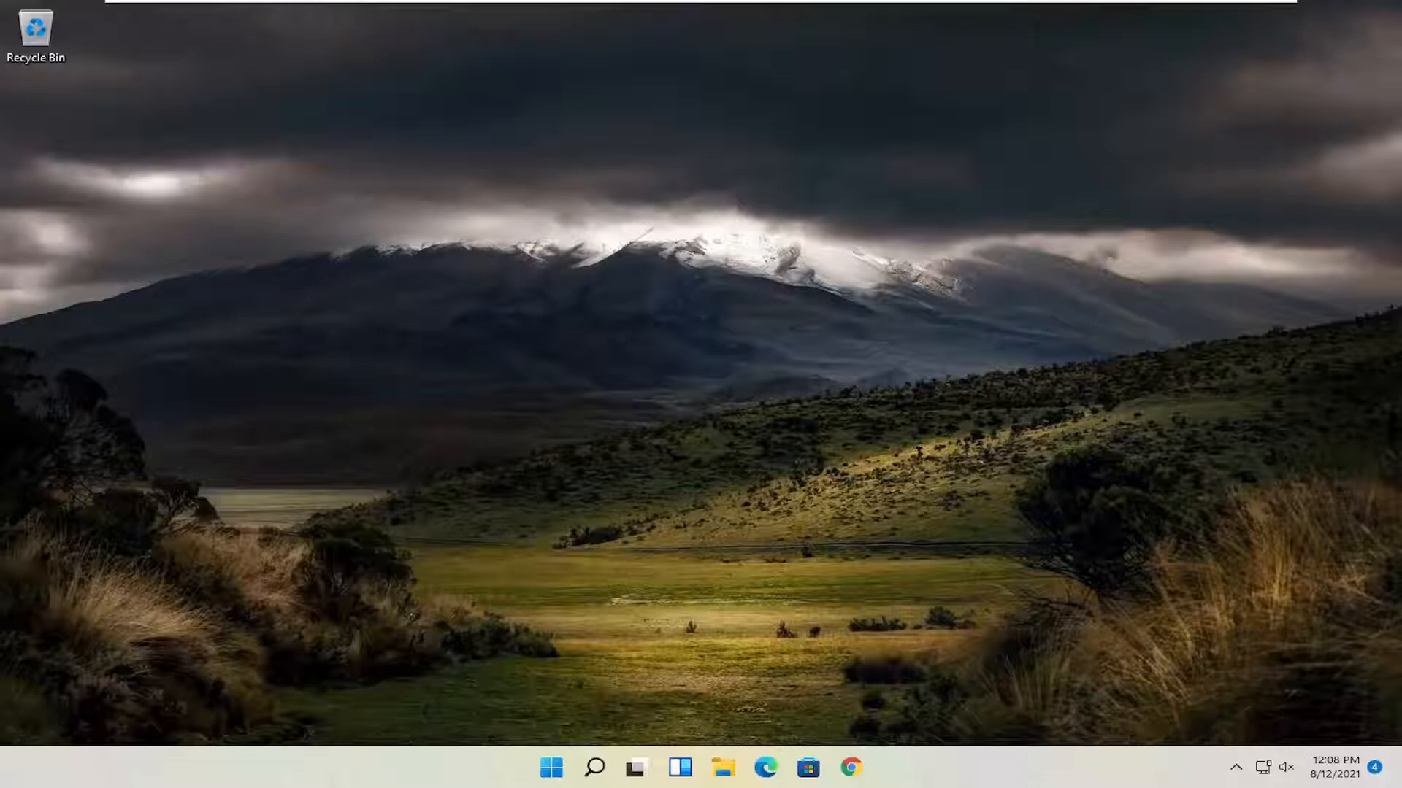
mouse_move(1052, 579)
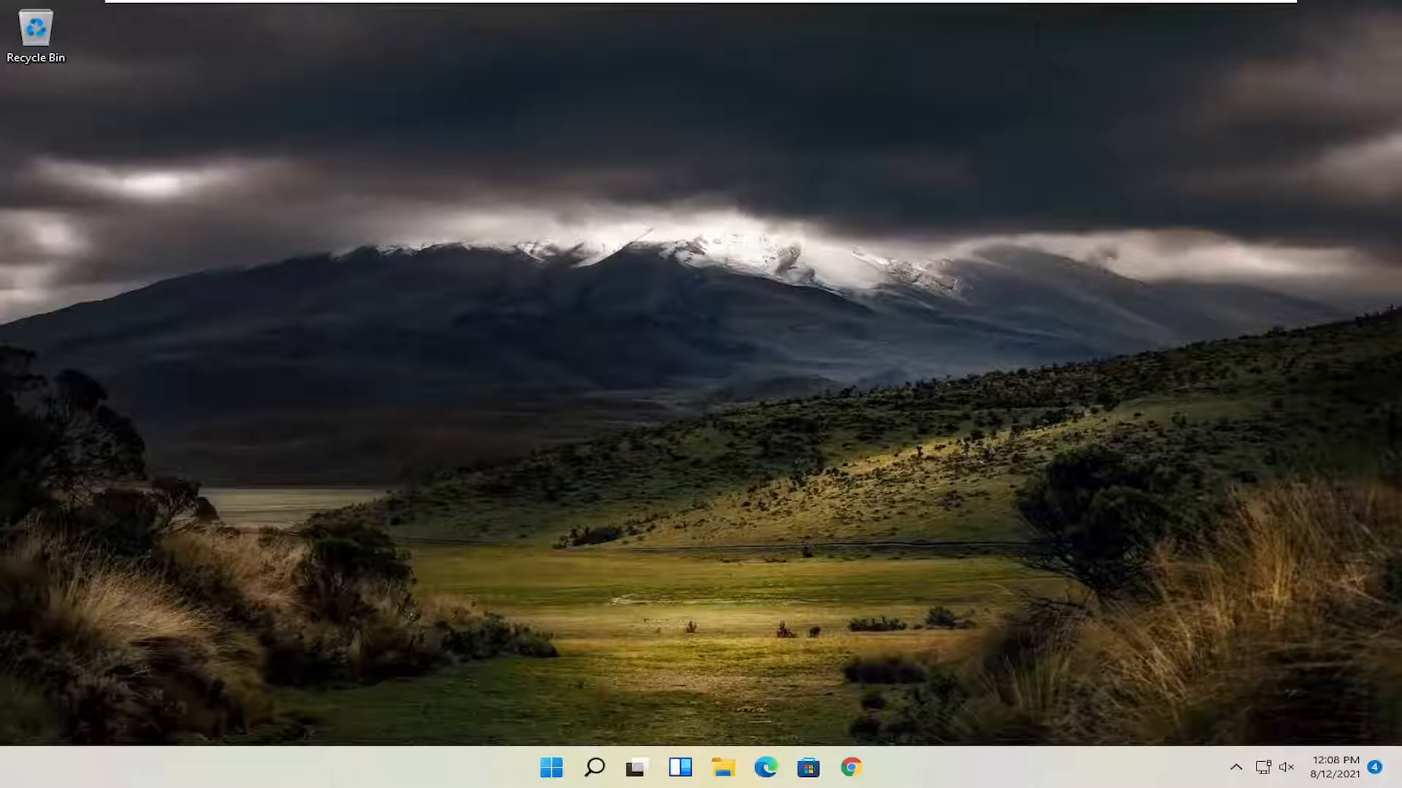
- Search for "services" from the taskbar and launch the Services console
left_click(594, 768)
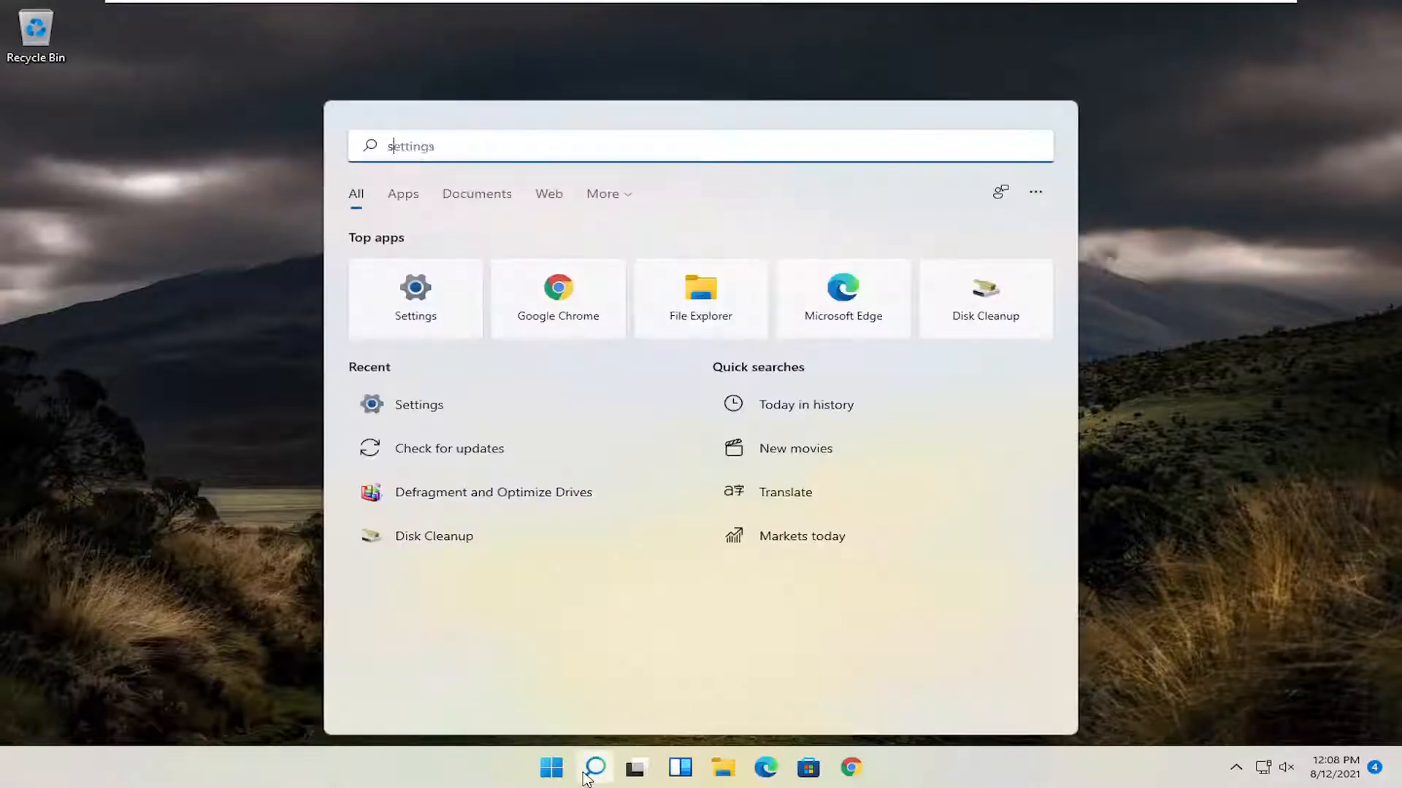
type("services")
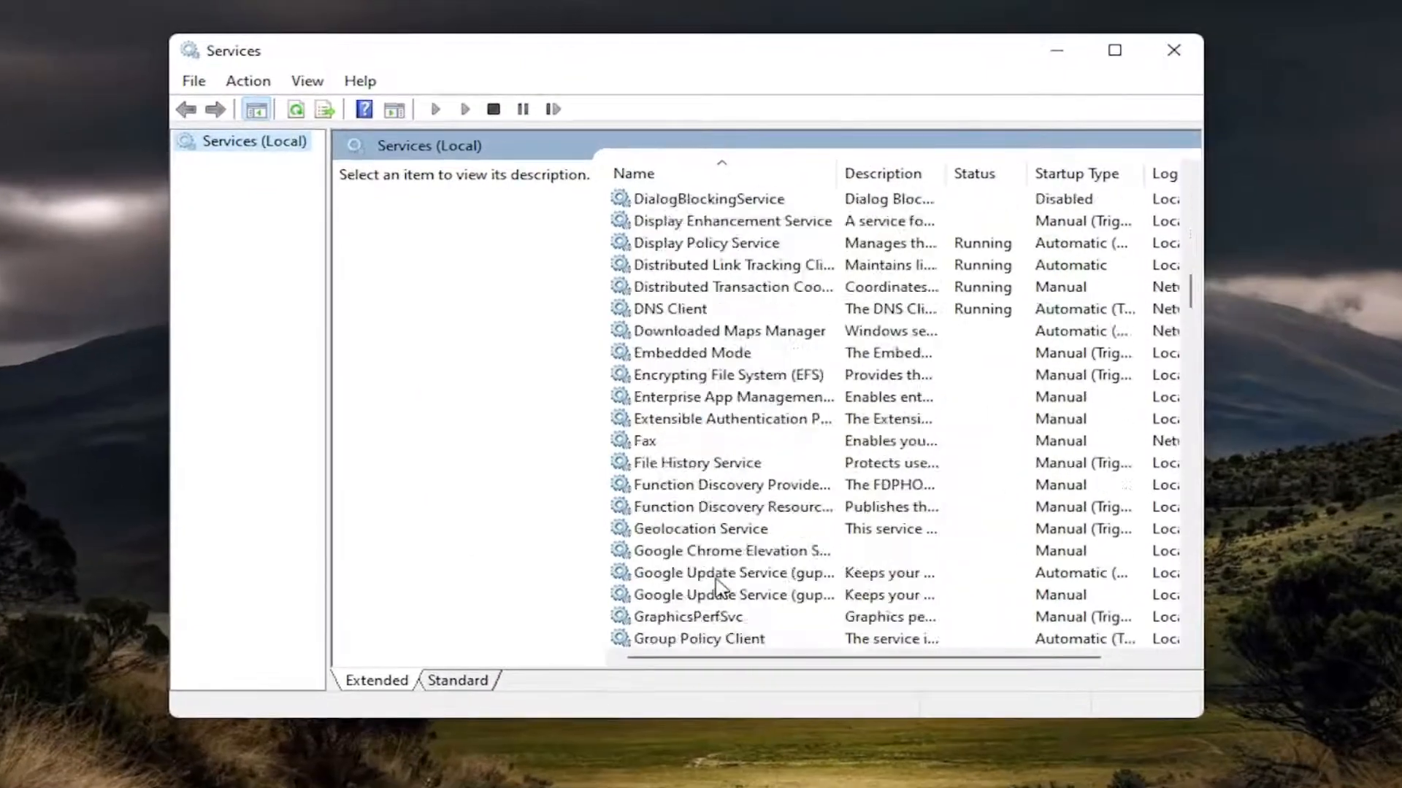
- Stop the Print Spooler service from its properties, then close the dialog and hide Services
scroll("down", 3)
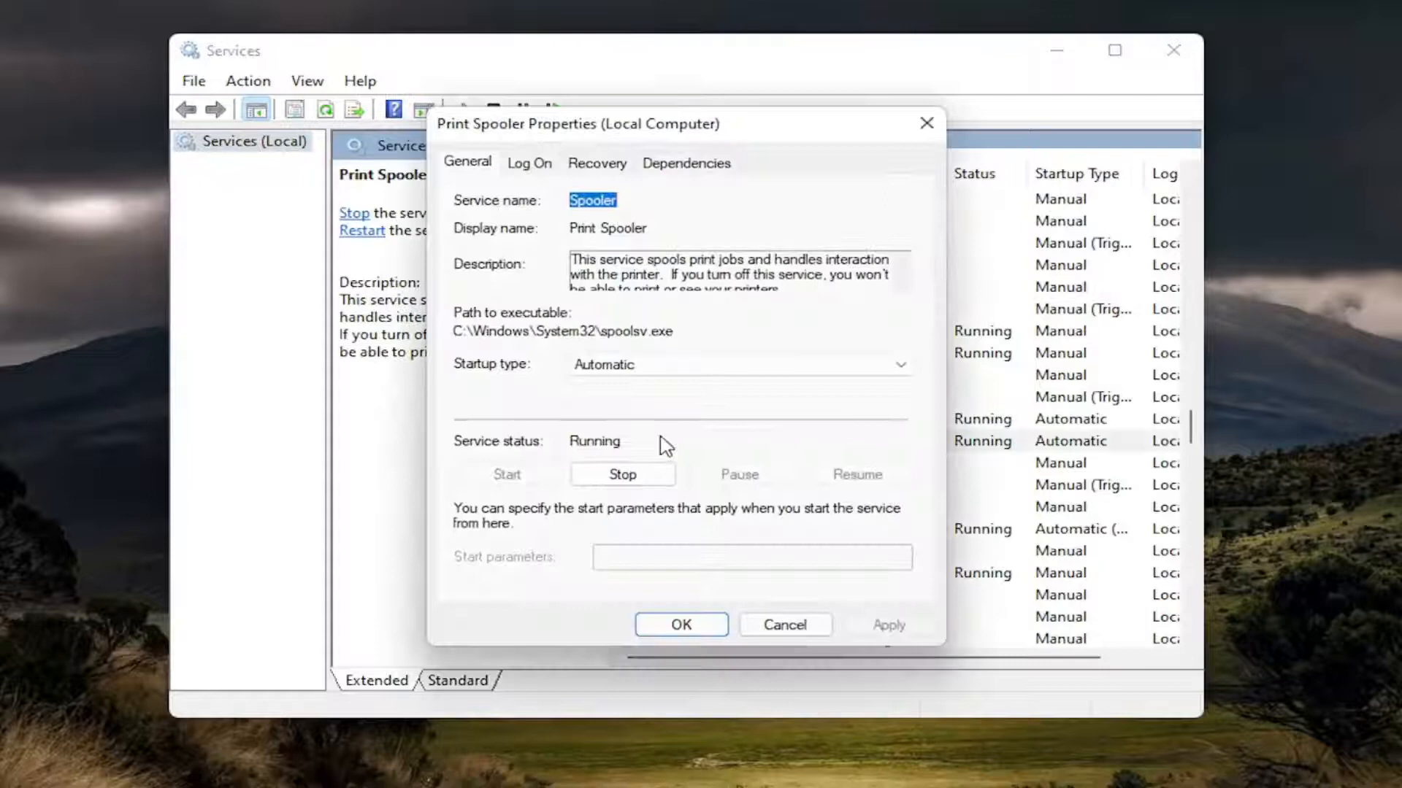
left_click(622, 473)
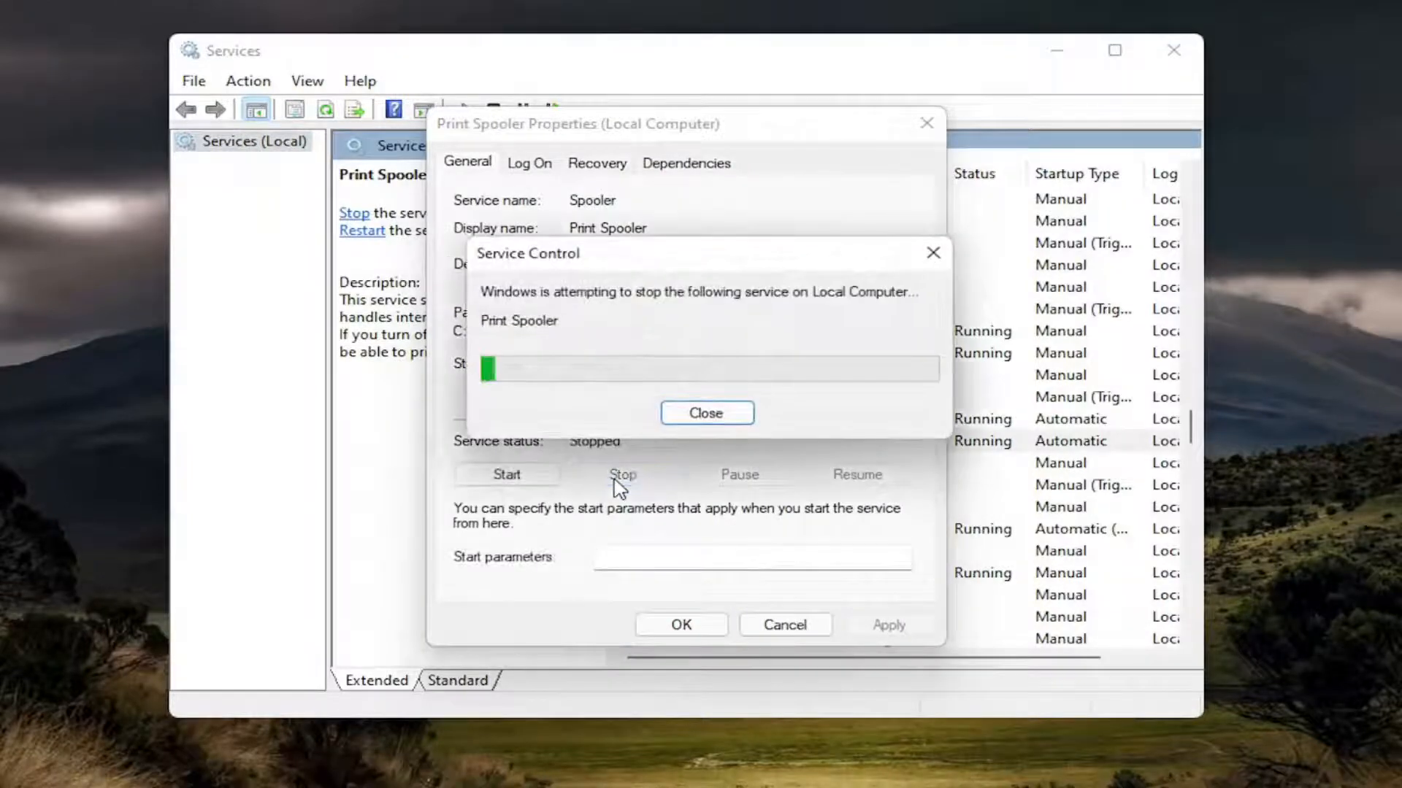
left_click(705, 414)
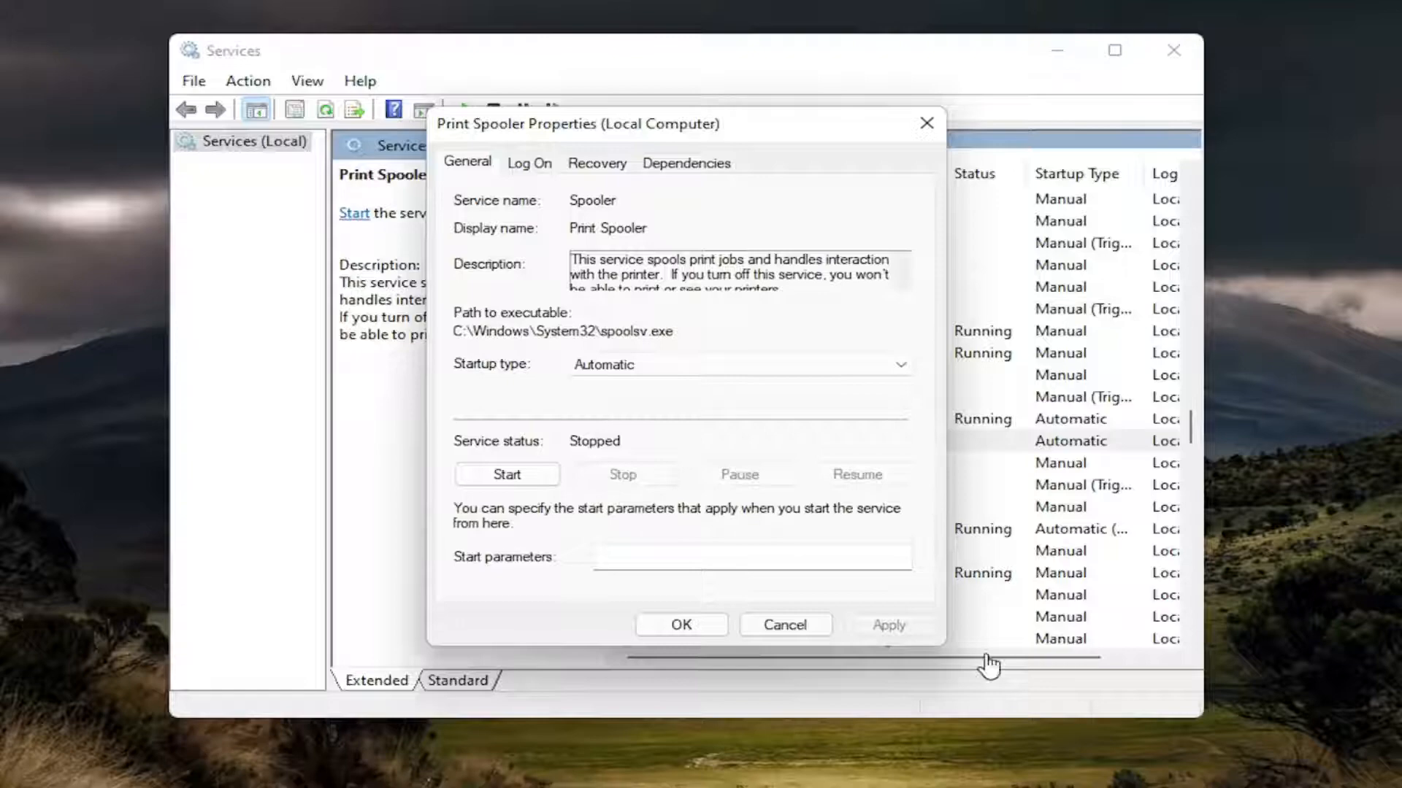
left_click(784, 623)
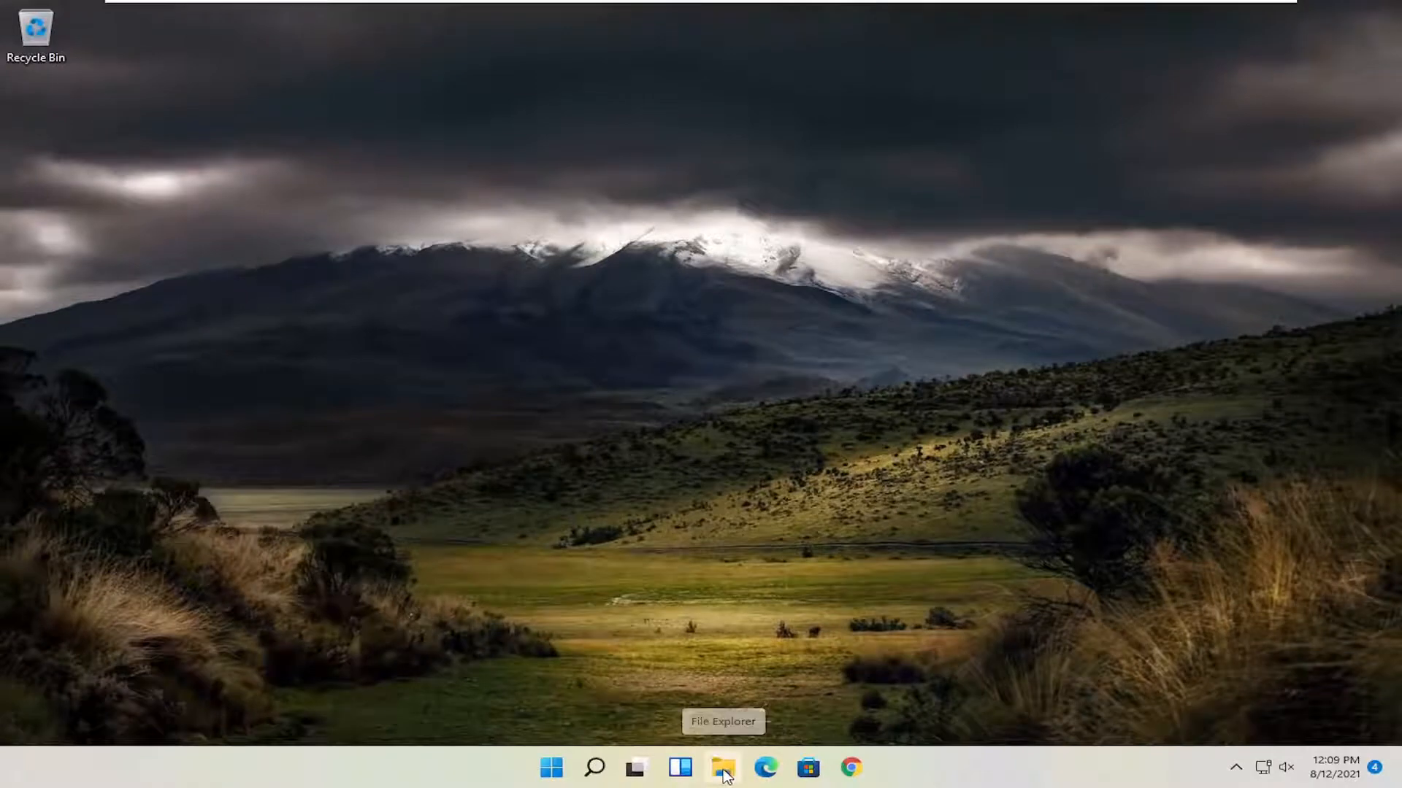
- Browse from This PC into Local Disk (C:) and then the Windows folder
left_click(723, 767)
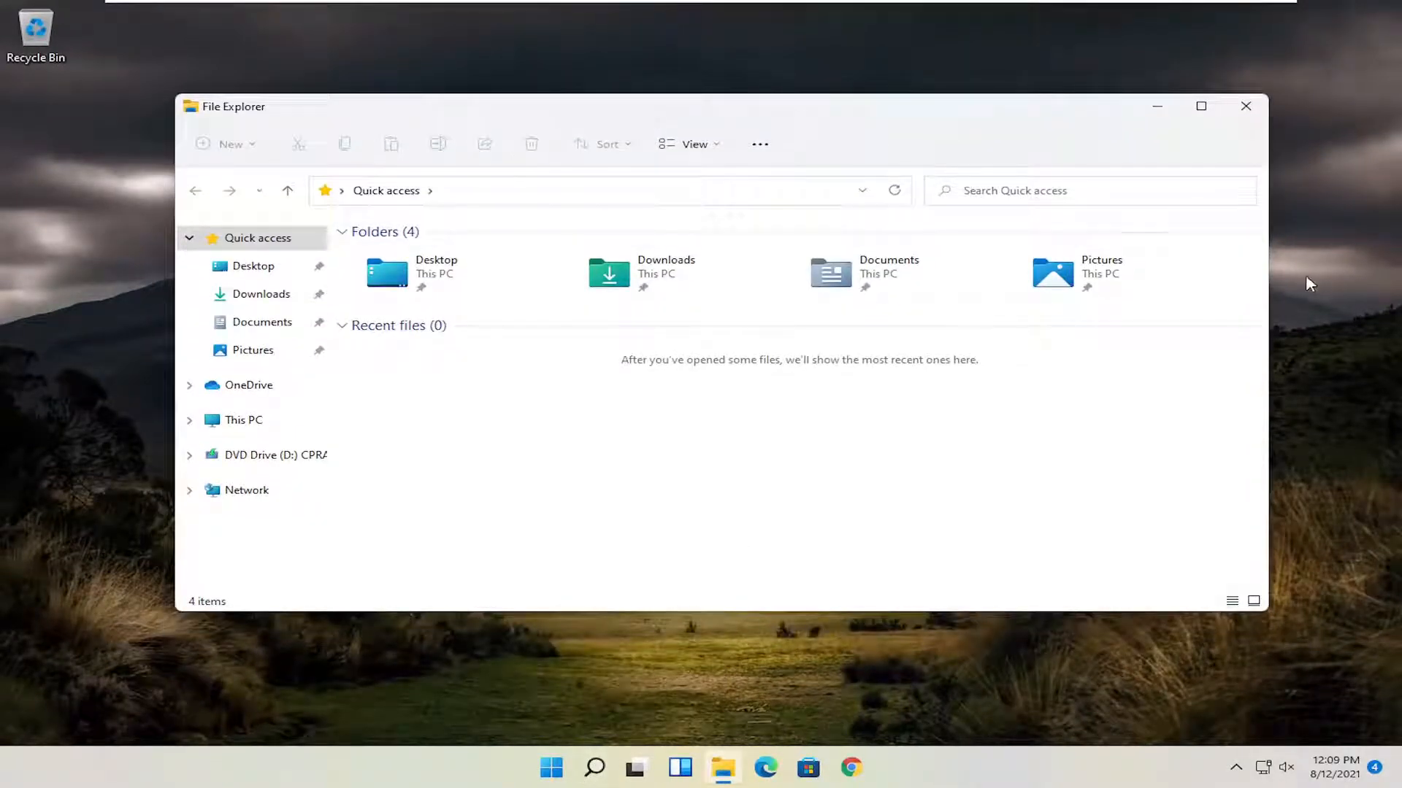
left_click(244, 419)
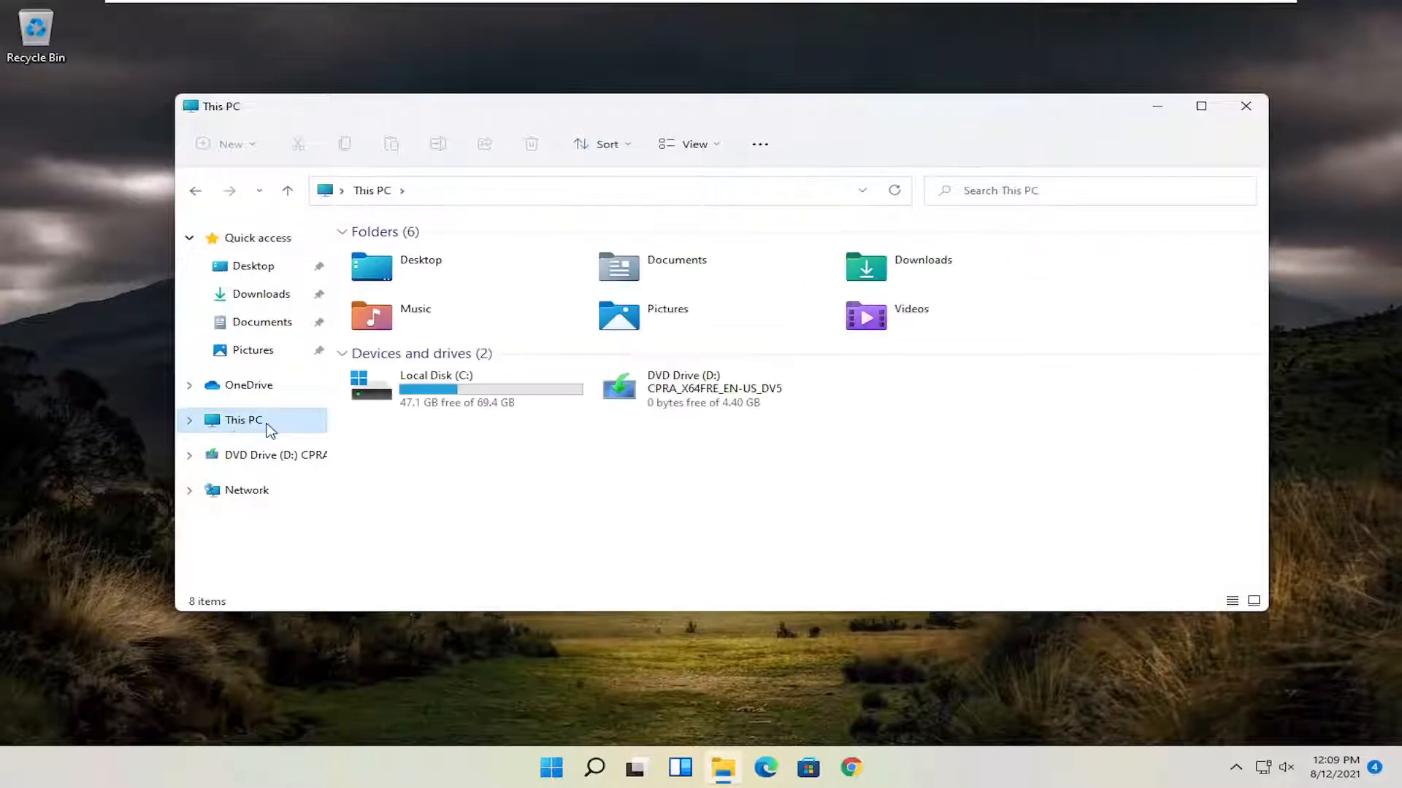
mouse_move(429, 388)
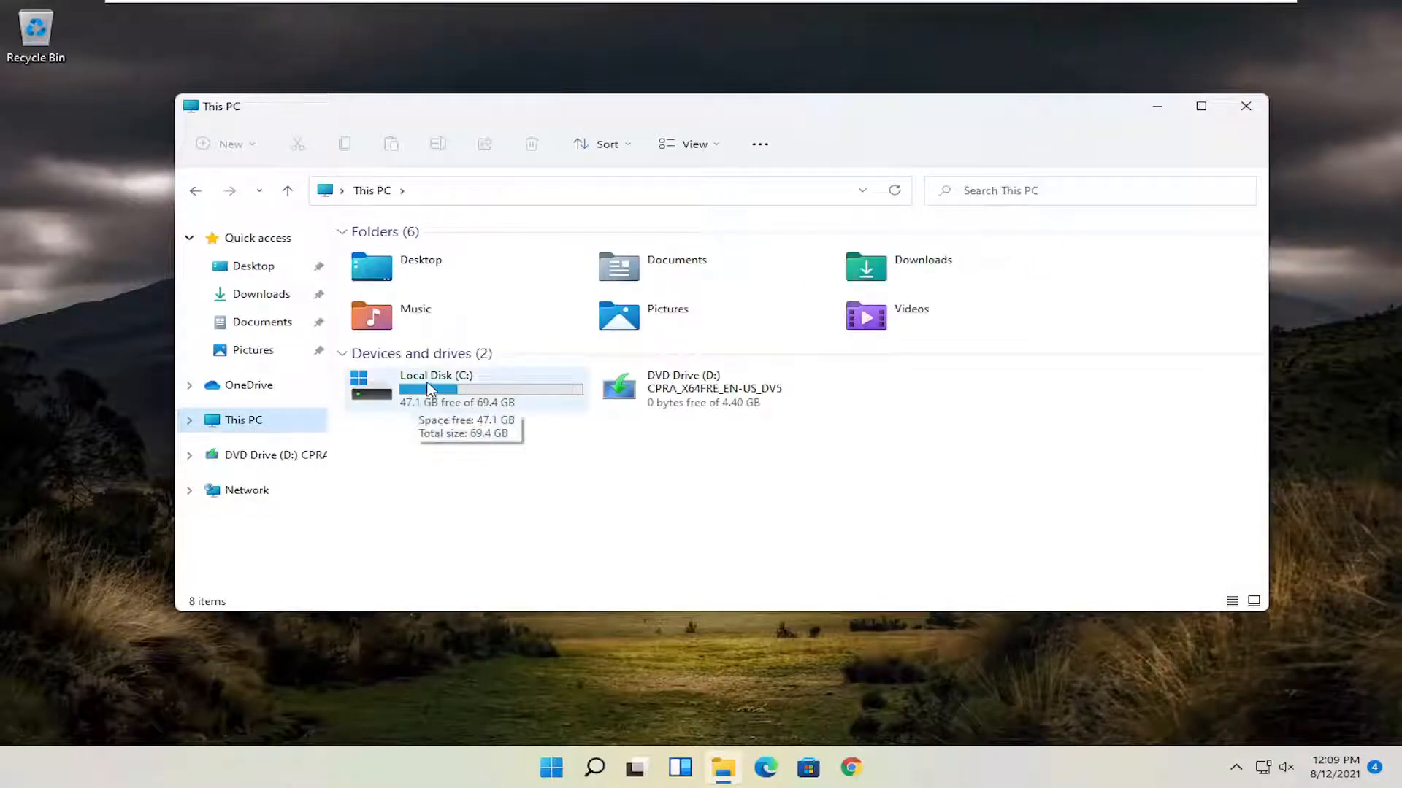
double_click(436, 389)
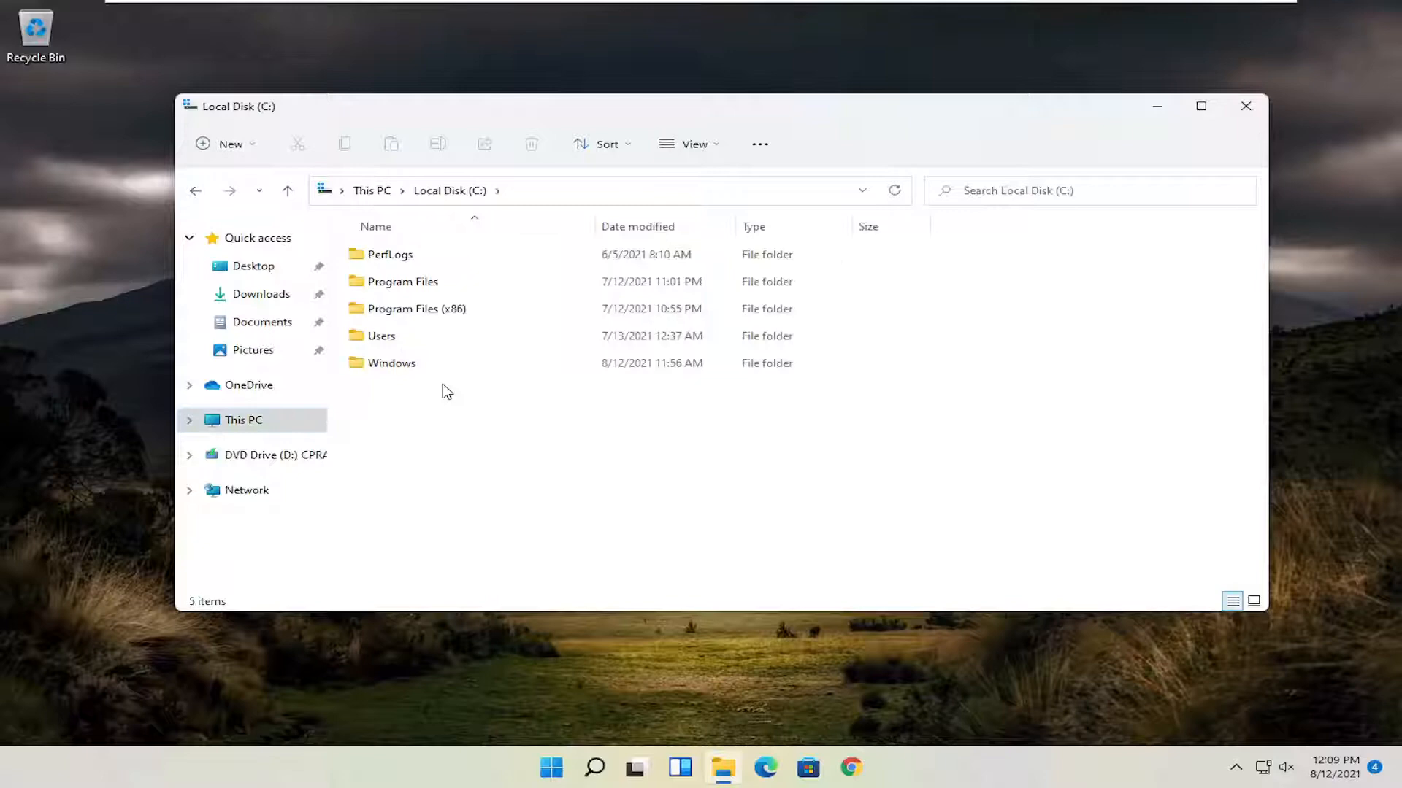
mouse_move(397, 382)
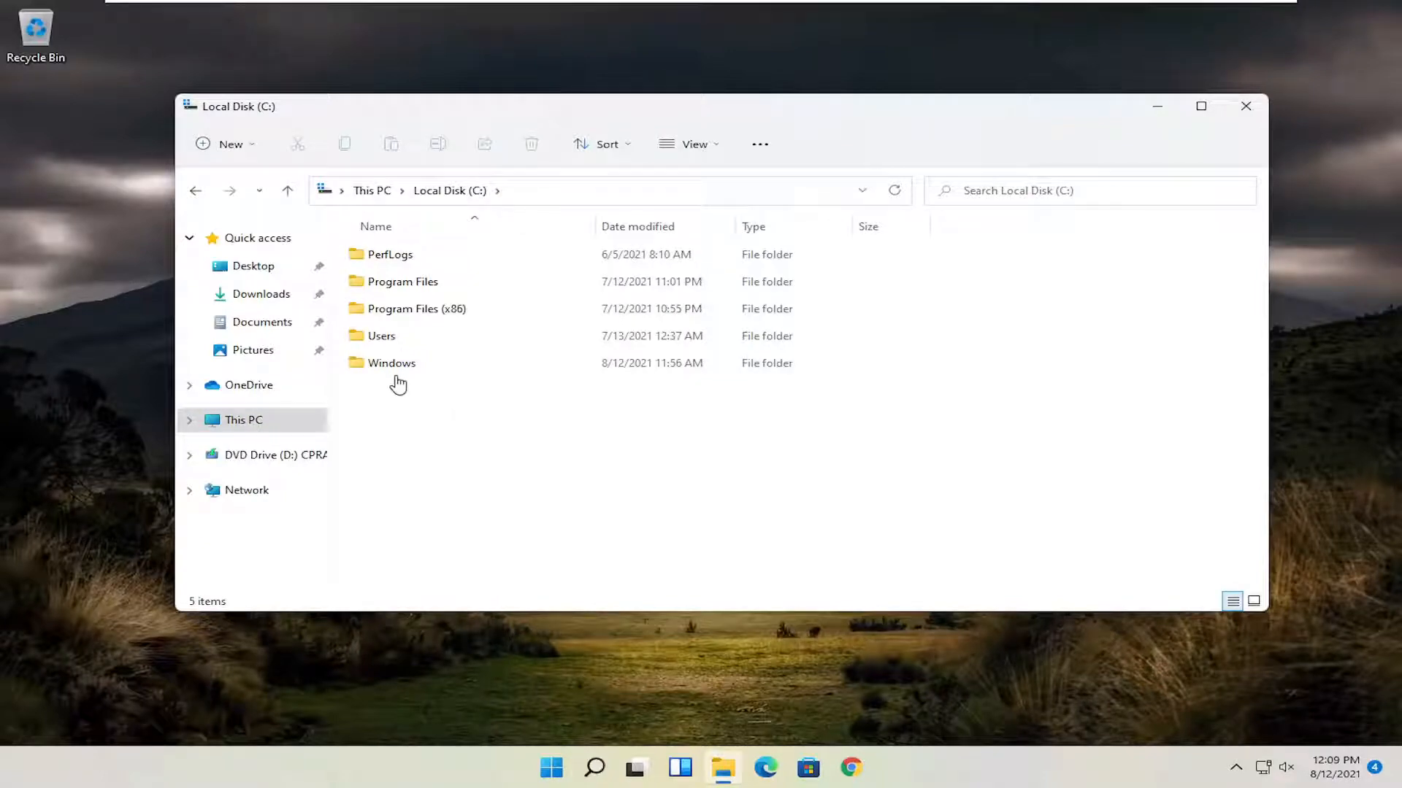
double_click(392, 364)
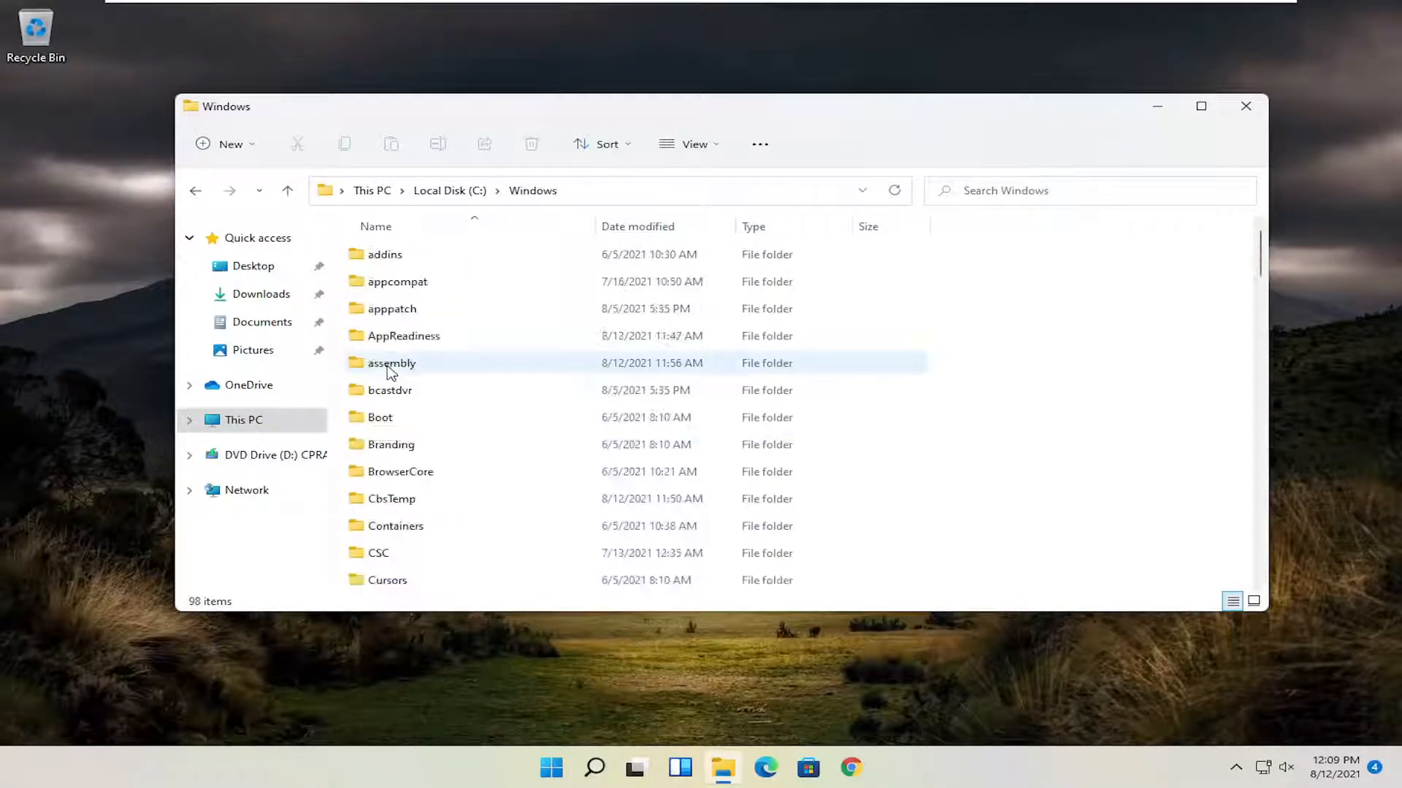
- Enter the System32 folder and locate the spool folder in its contents
scroll("down", 3)
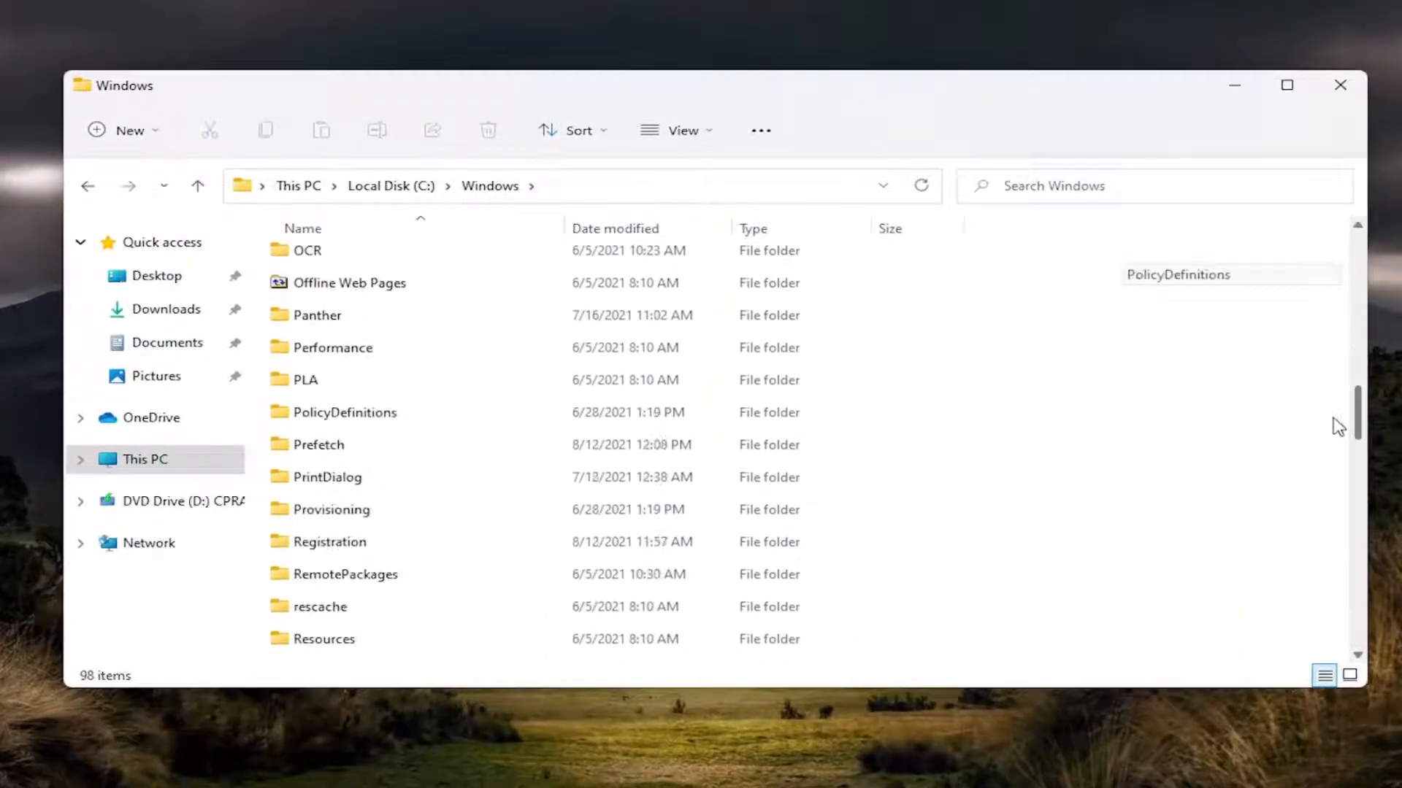
scroll("down", 3)
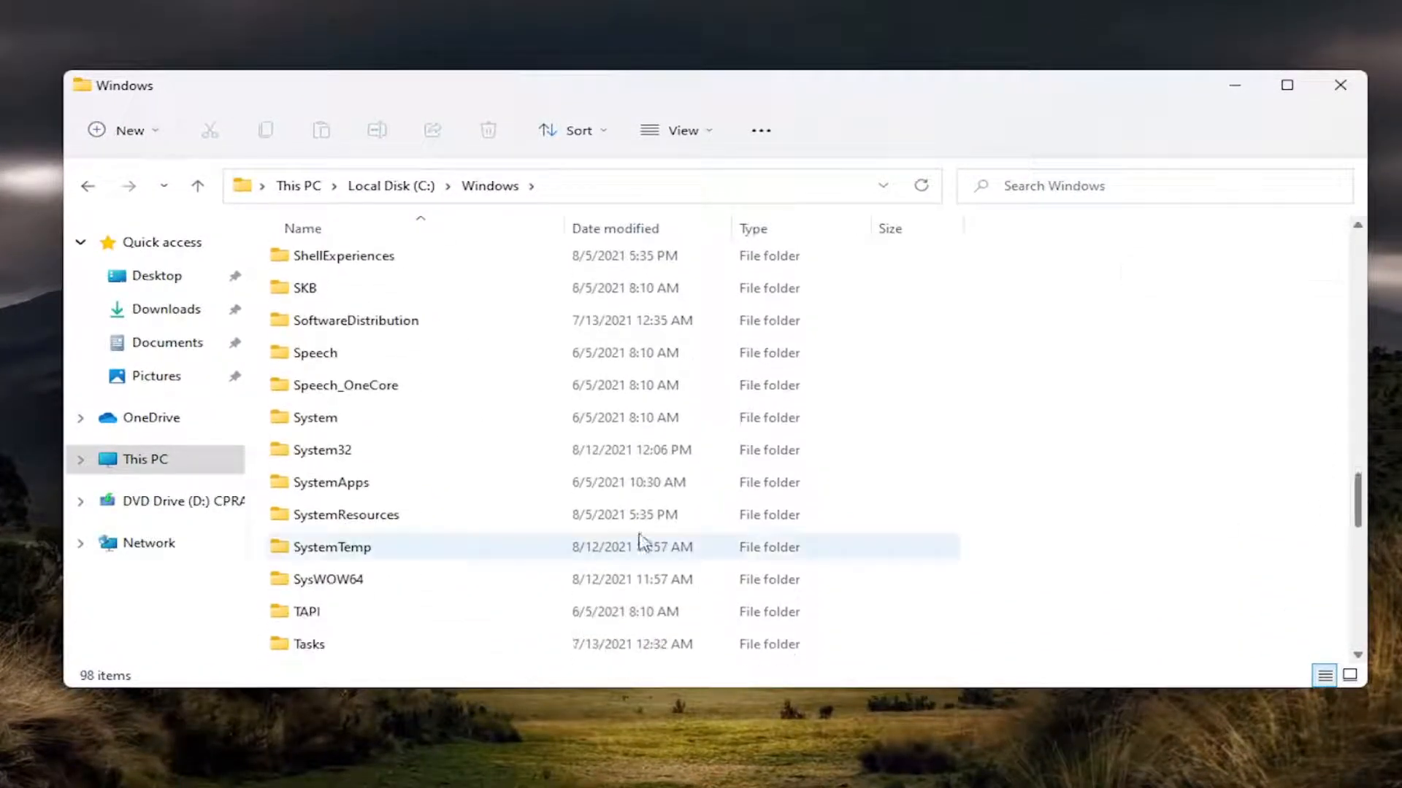
double_click(322, 450)
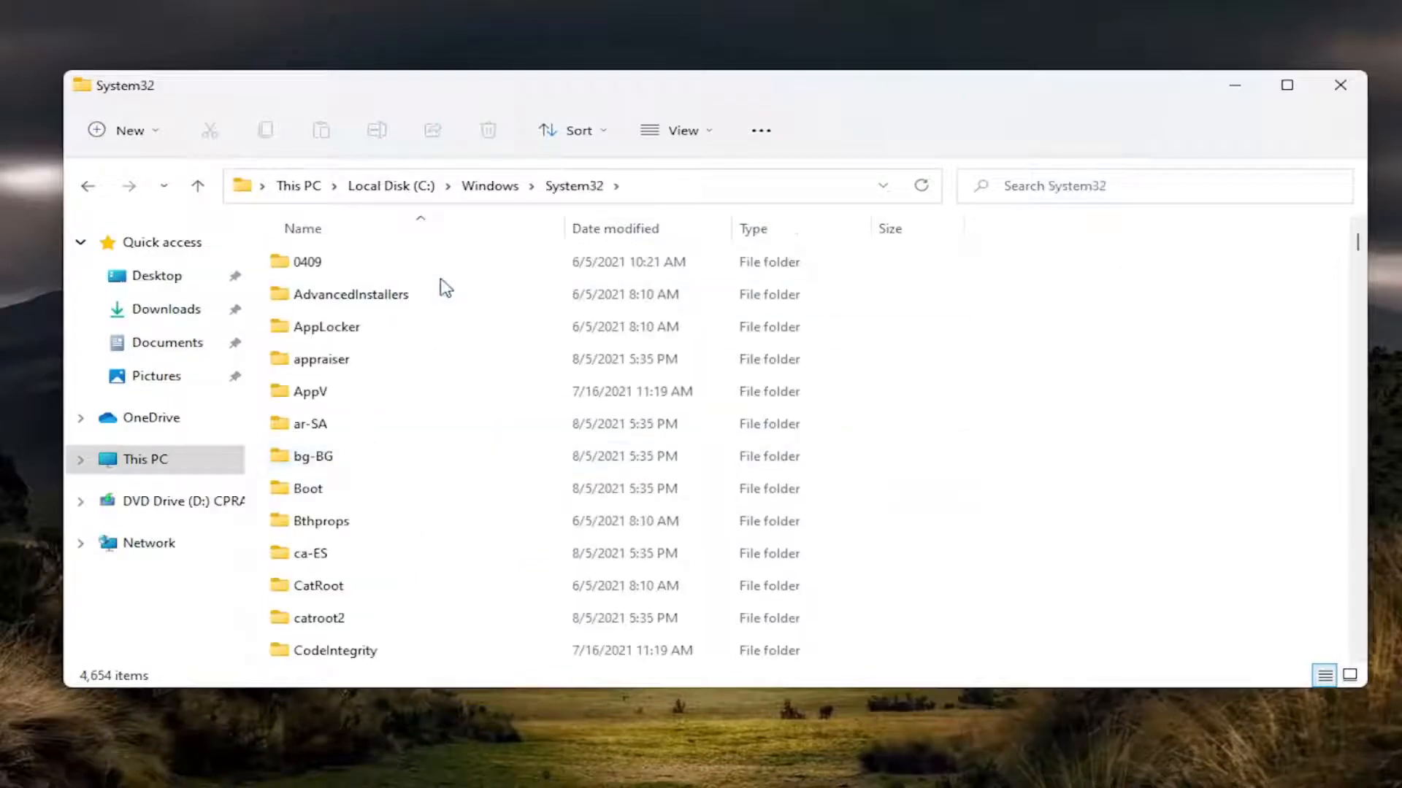
mouse_move(447, 423)
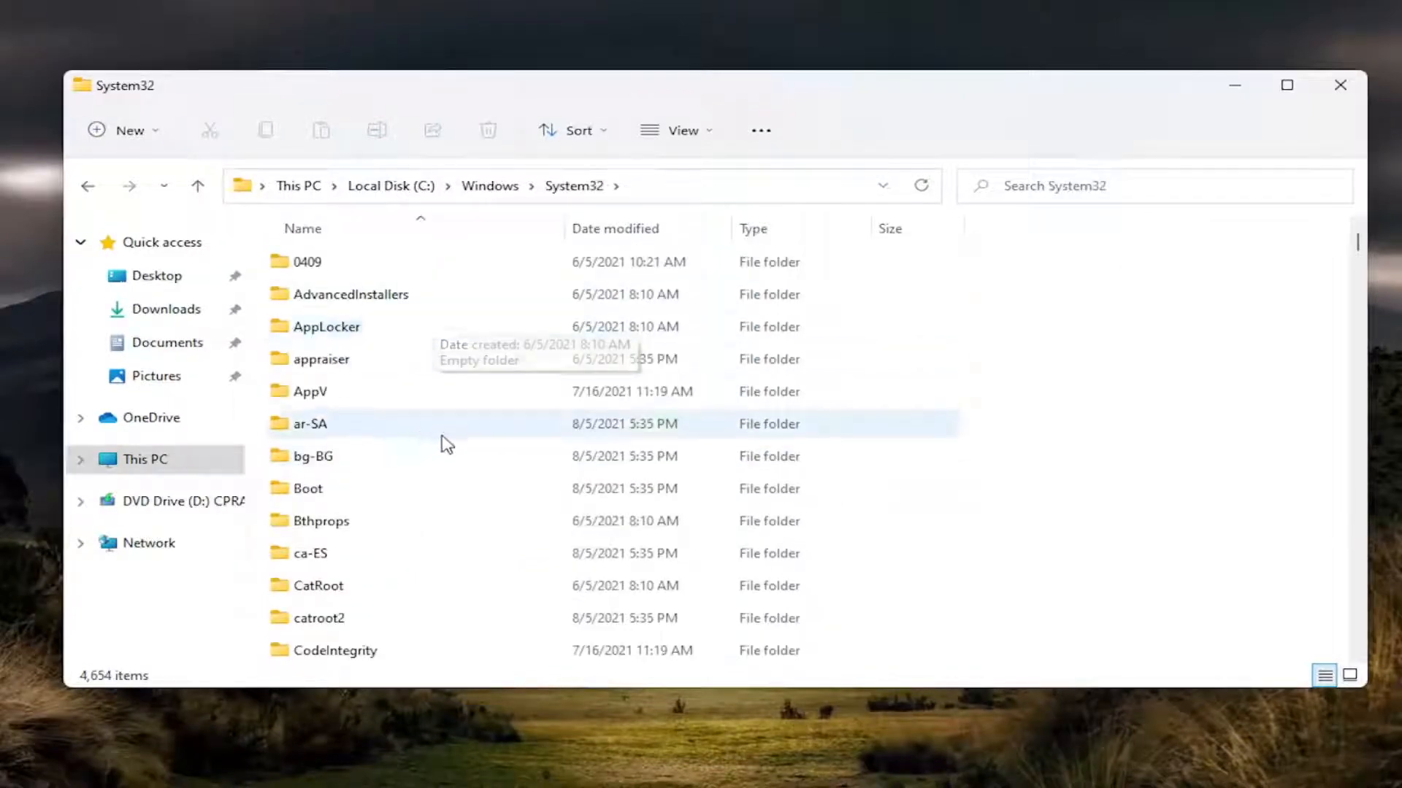
scroll("down", 3)
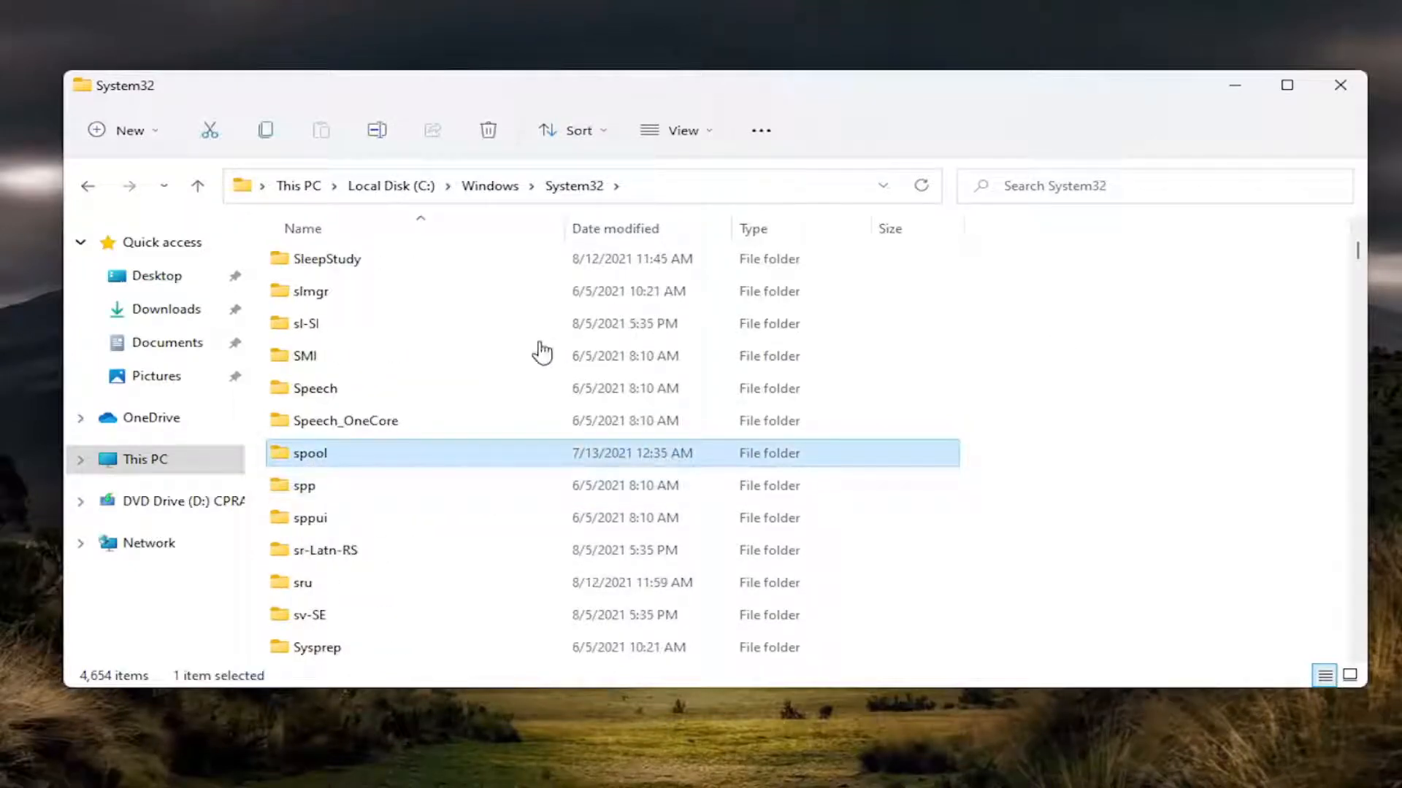
- Enter spool\PRINTERS, grant permanent access, and delete all its files leaving 0 items
double_click(309, 453)
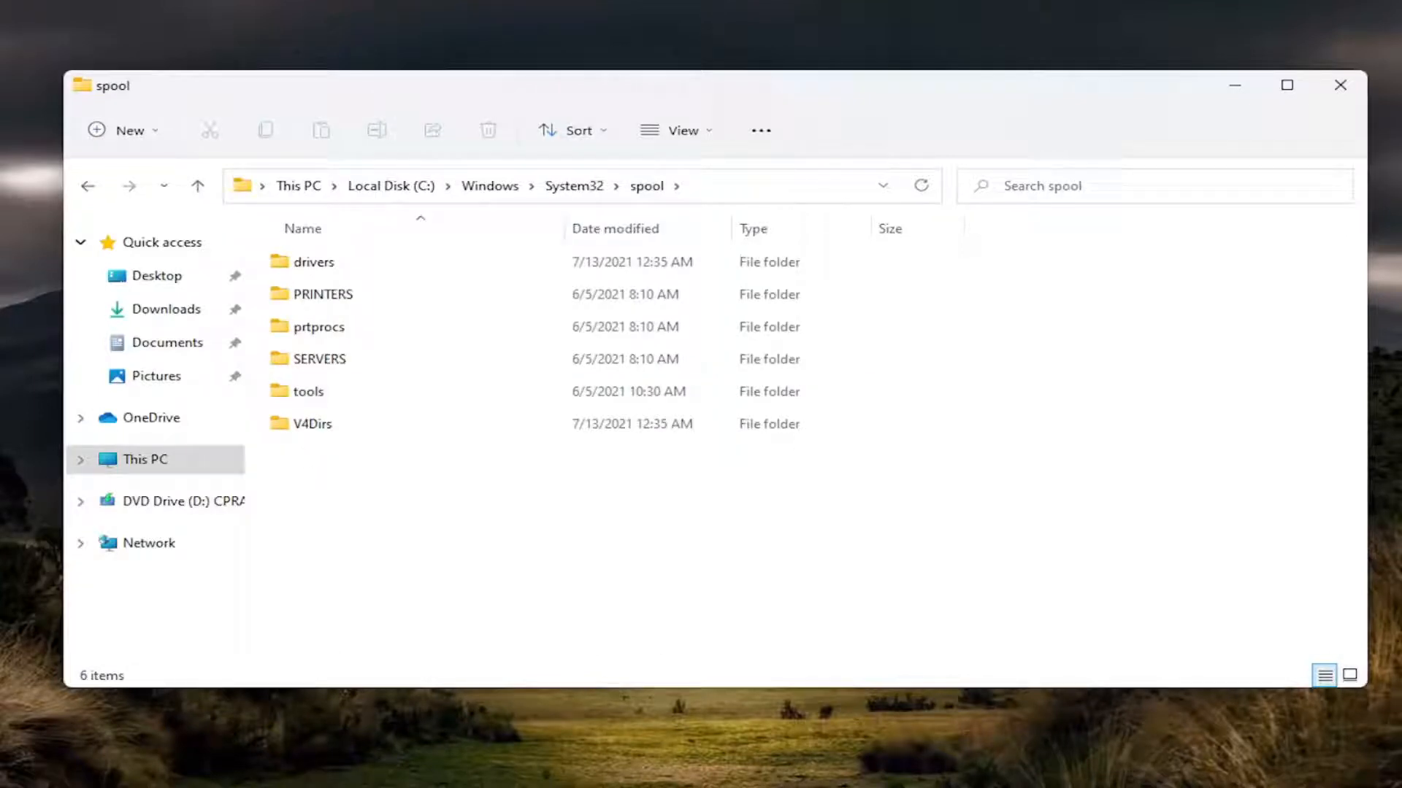
double_click(323, 294)
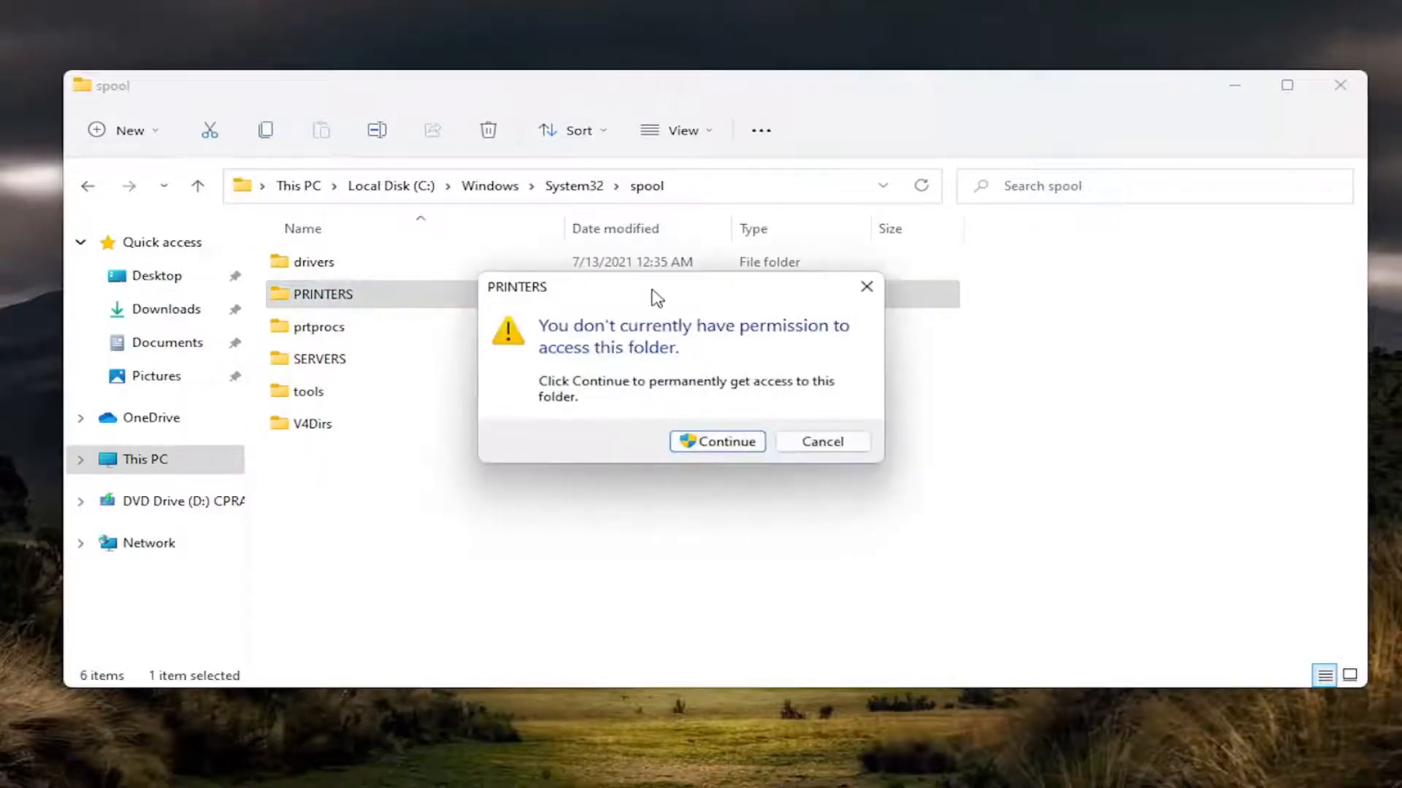
mouse_move(636, 347)
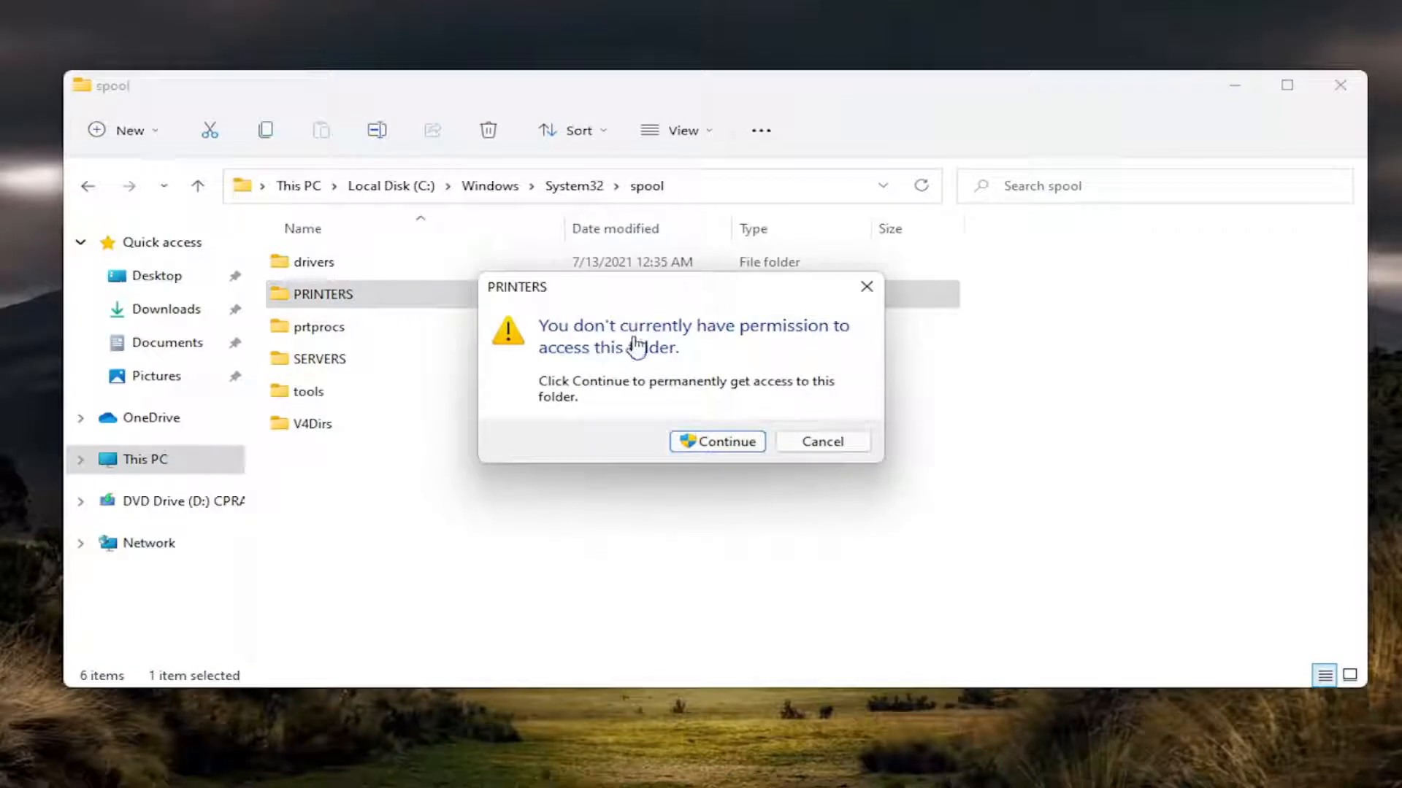
left_click(715, 441)
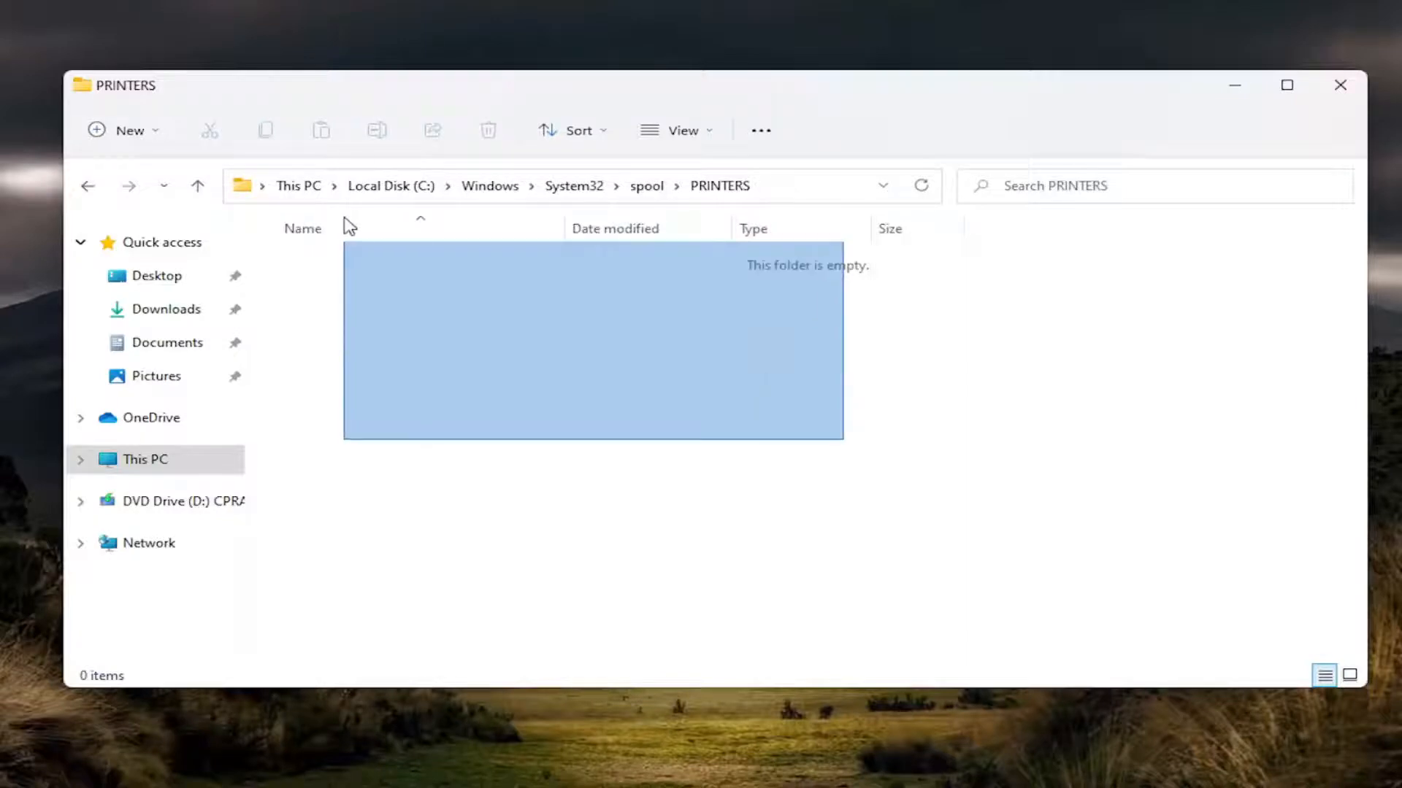
left_click(834, 562)
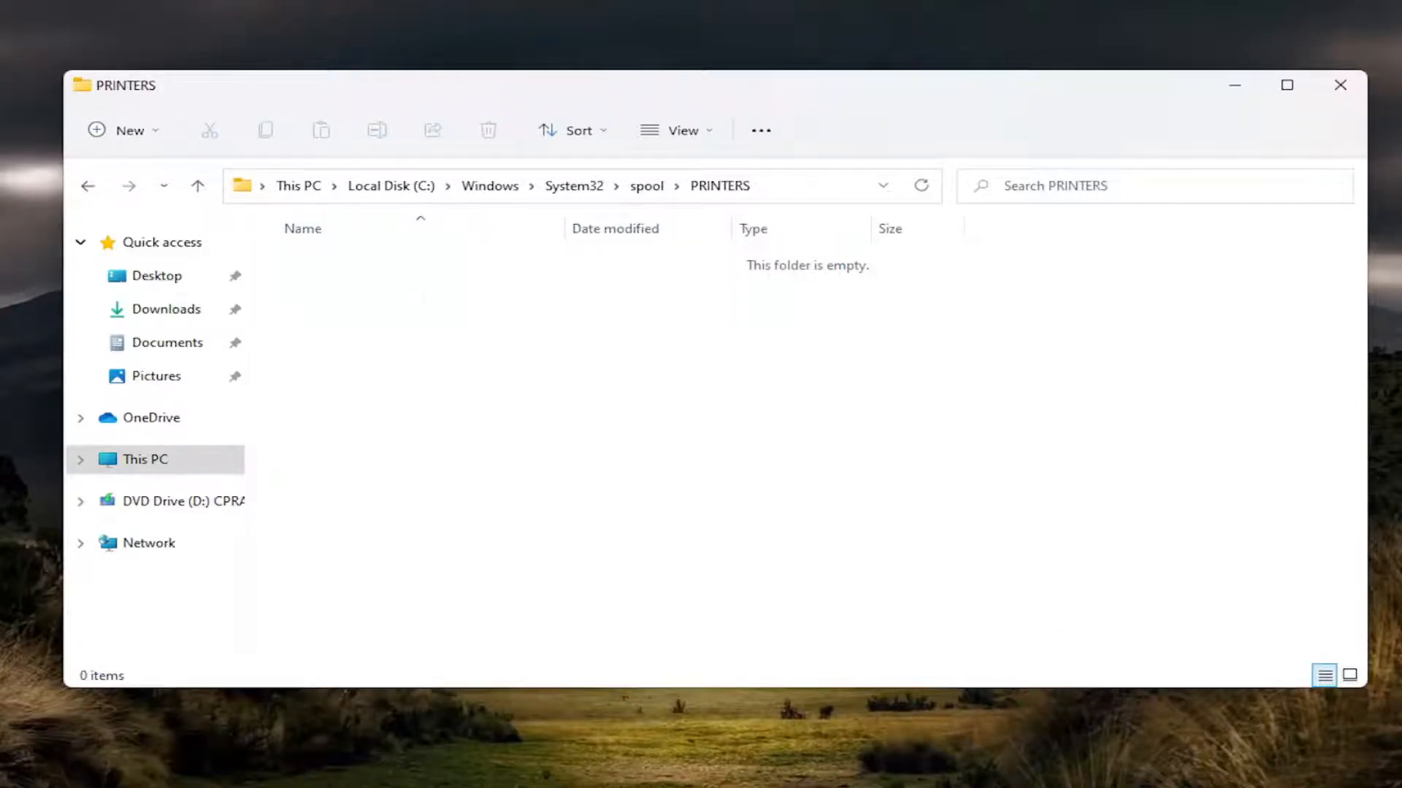
mouse_move(1162, 48)
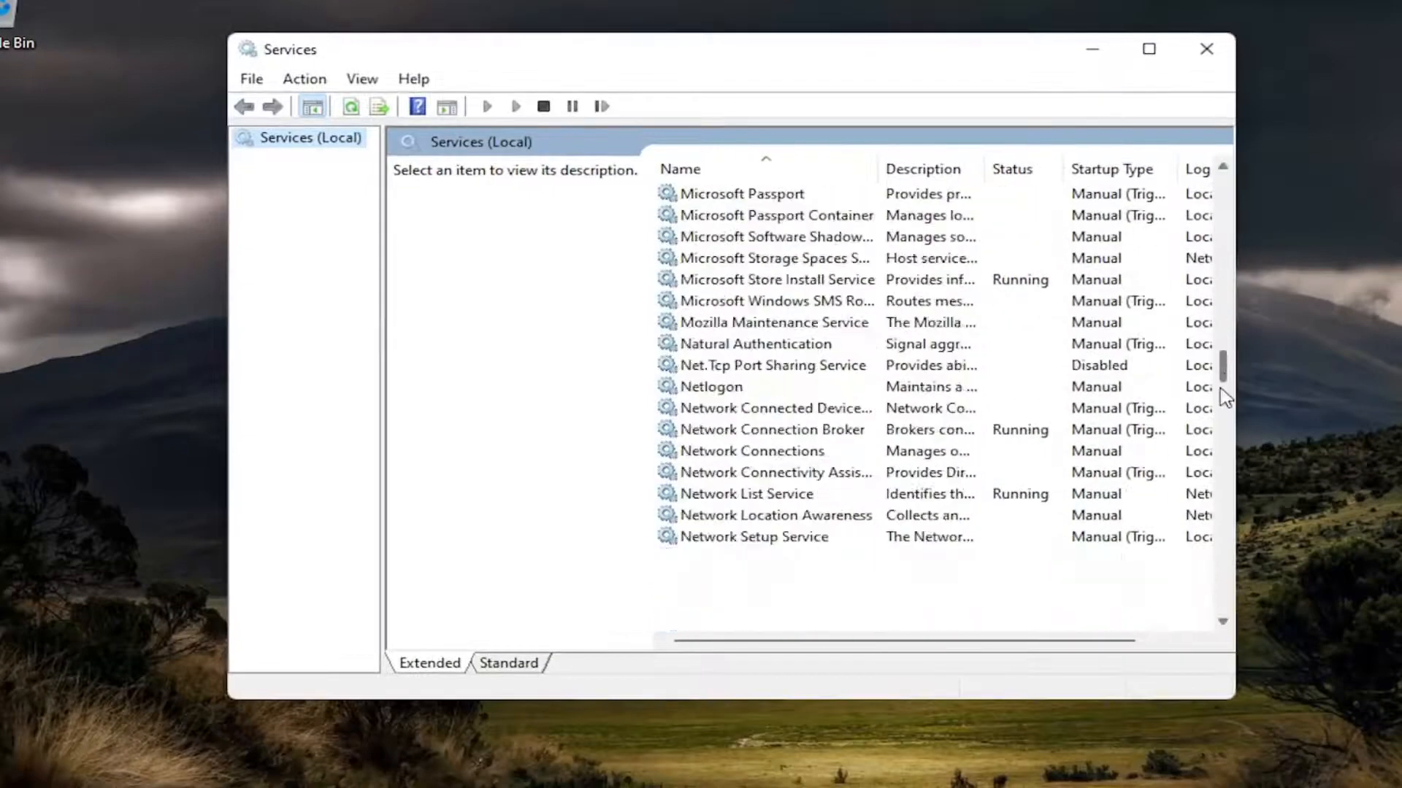
- Start the Print Spooler service so it shows Running, then minimize the Services window
scroll("down", 3)
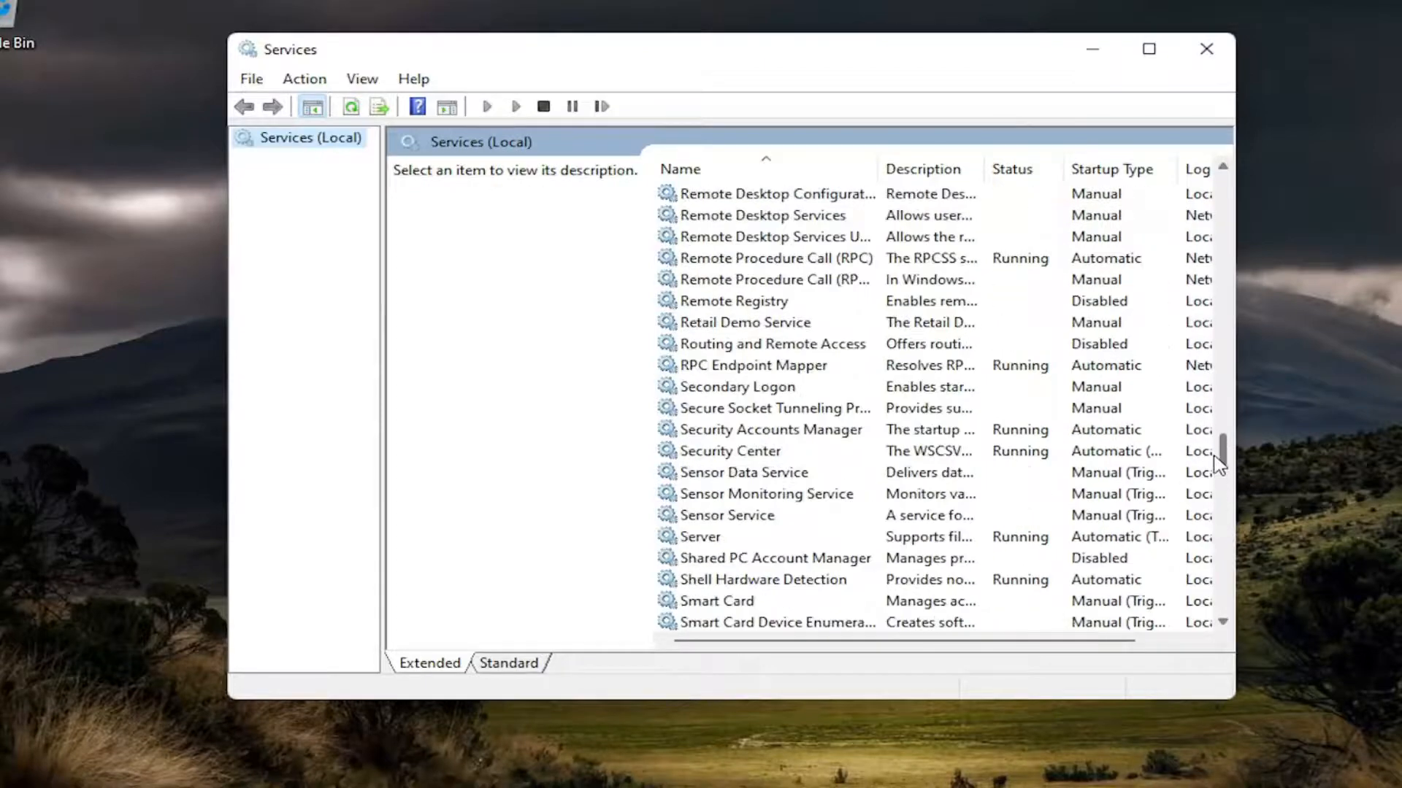
left_click(722, 386)
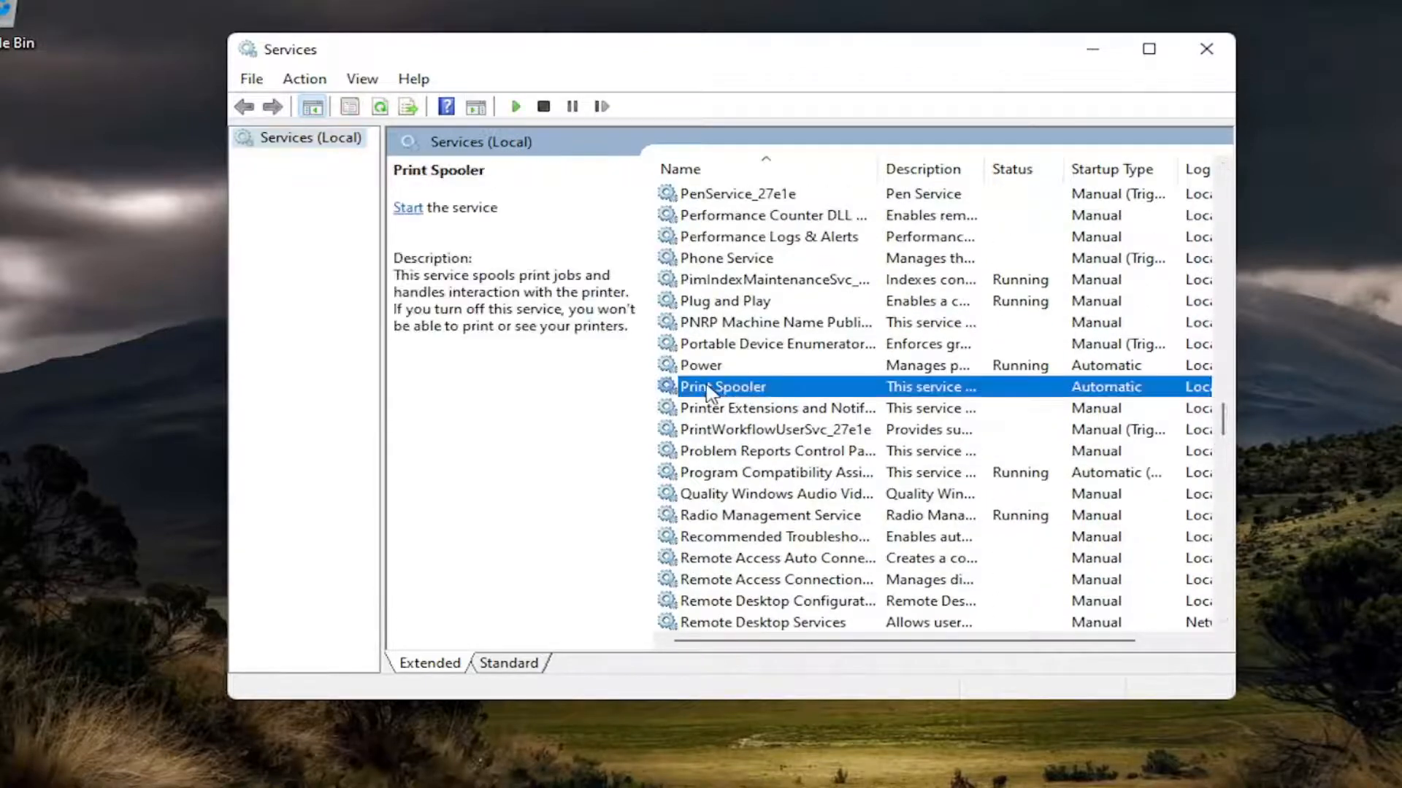
mouse_move(408, 214)
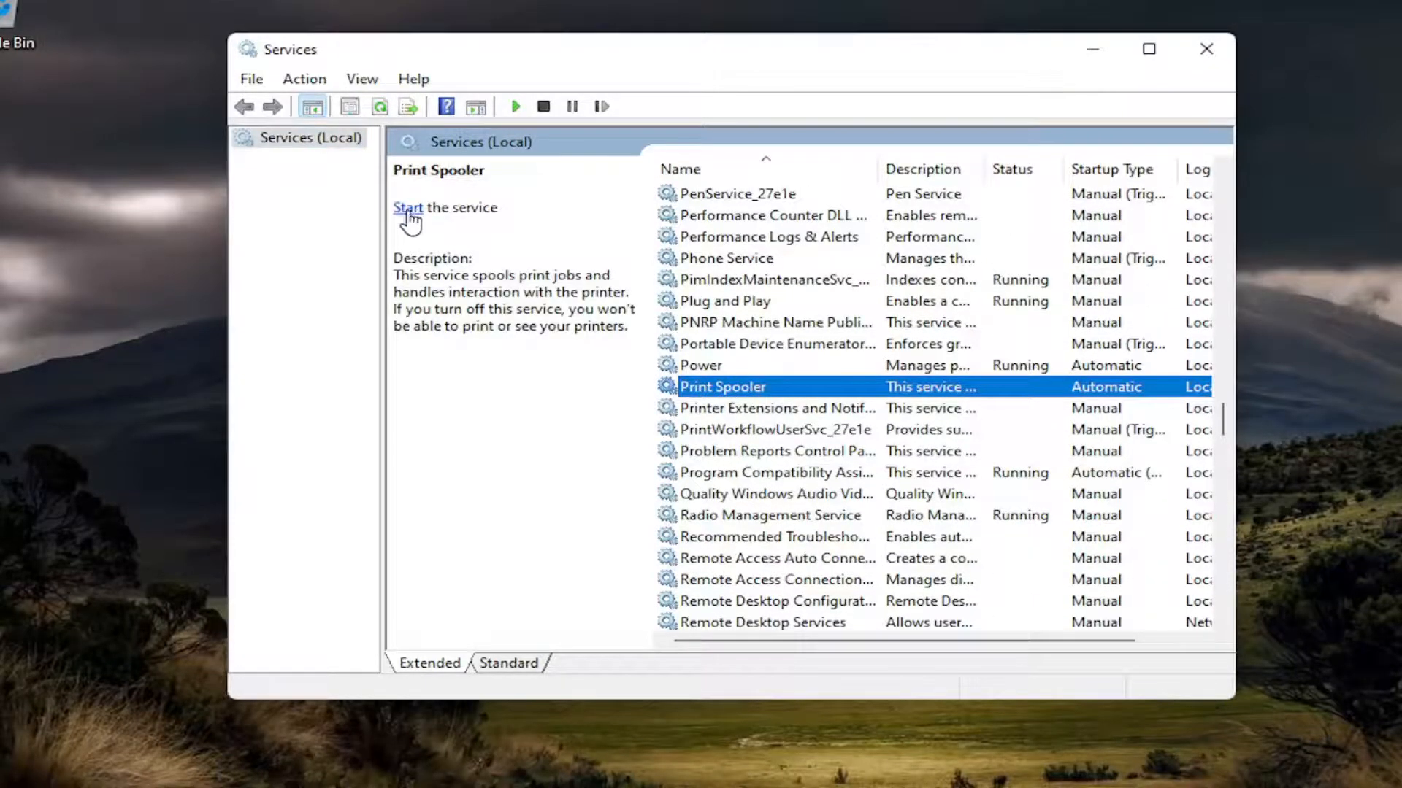
left_click(407, 207)
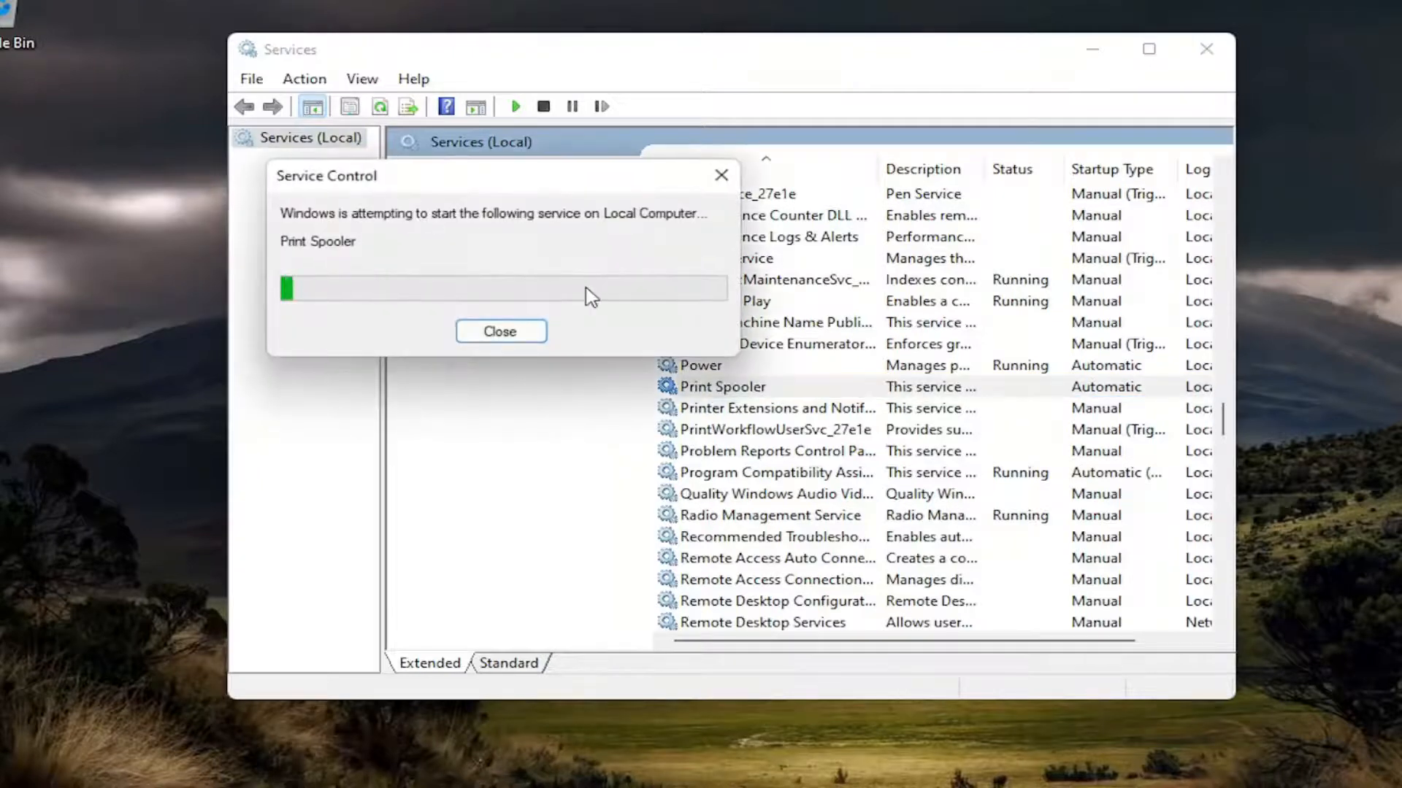
left_click(500, 331)
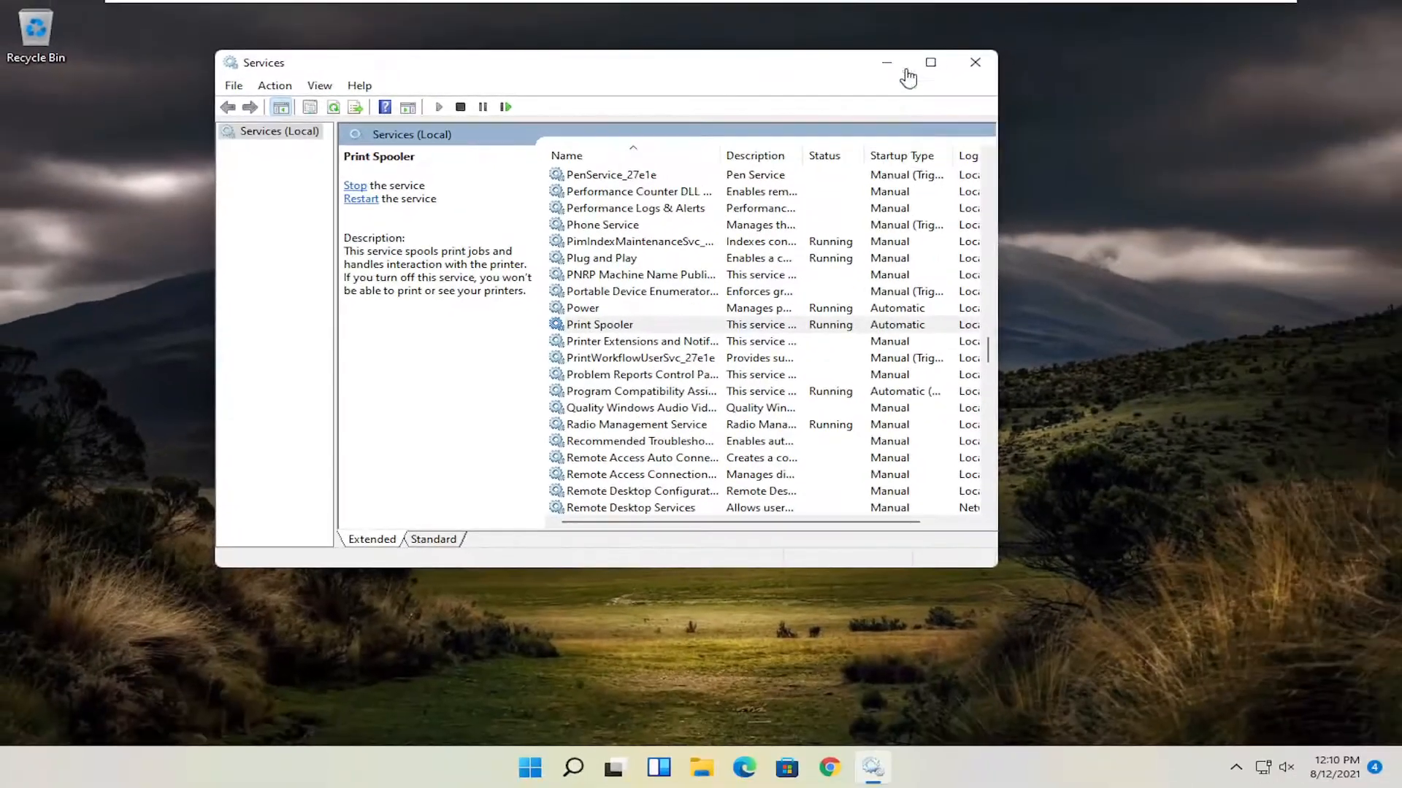
left_click(975, 63)
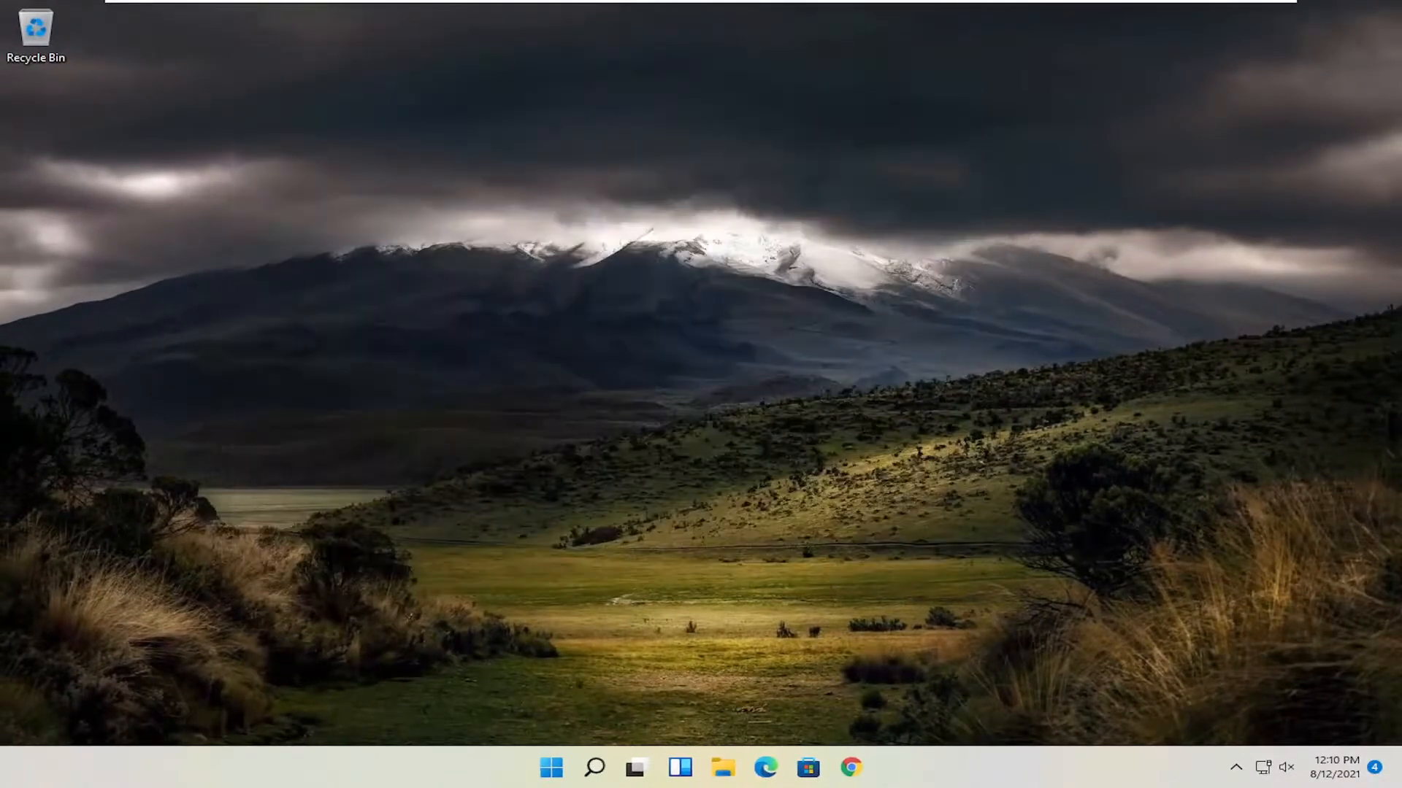